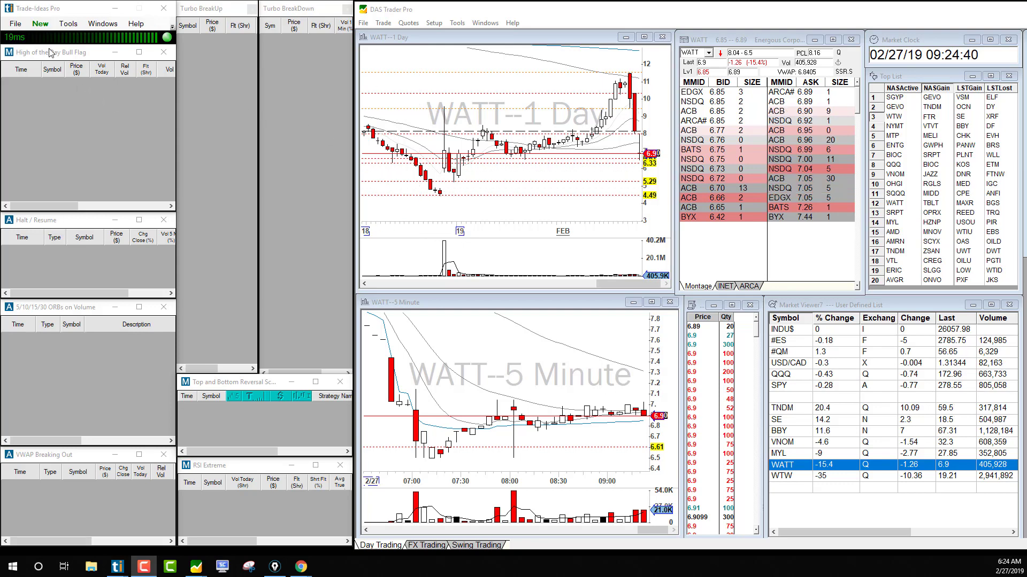
- Start a new Alert Window from the New menu
left_click(39, 23)
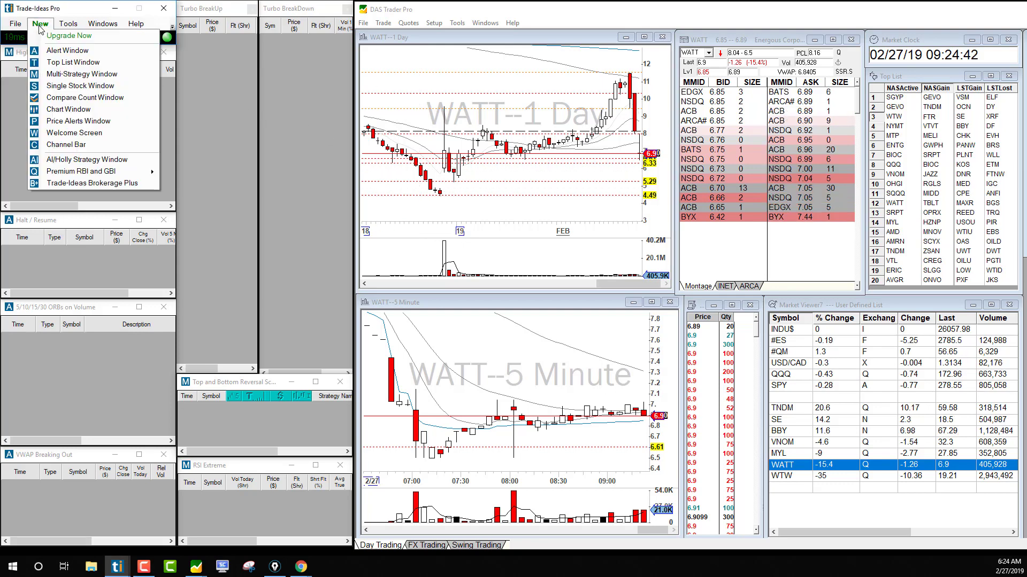
mouse_move(68, 50)
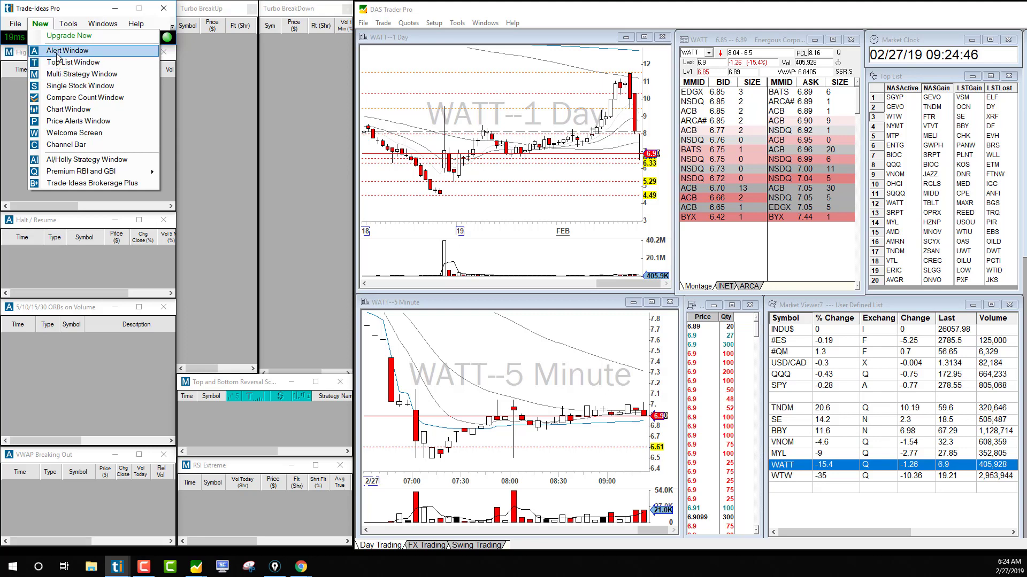
left_click(66, 50)
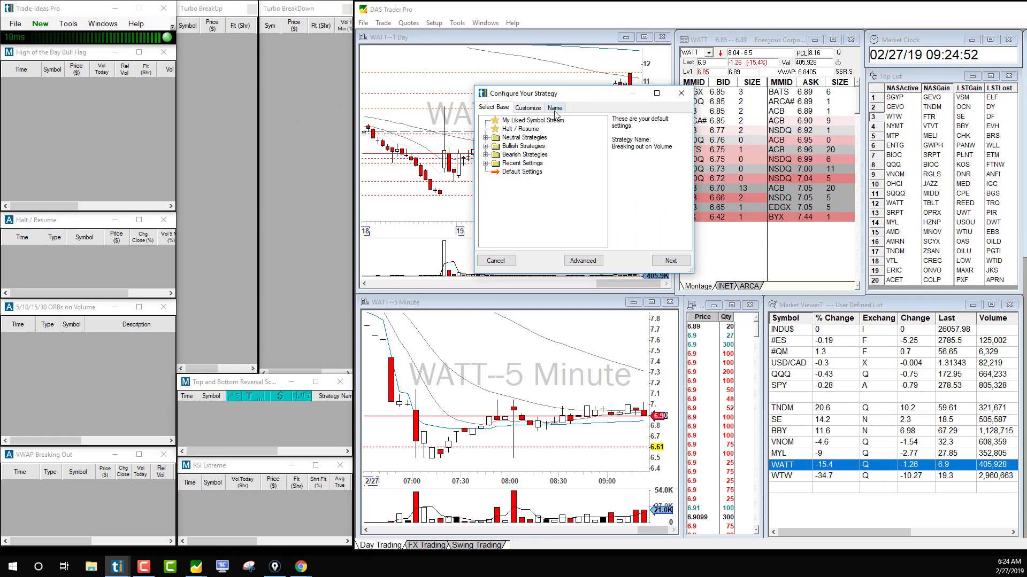
- Choose Default Settings for Breaking out on Volume and go to the Advanced Alert Config Window
left_click(532, 121)
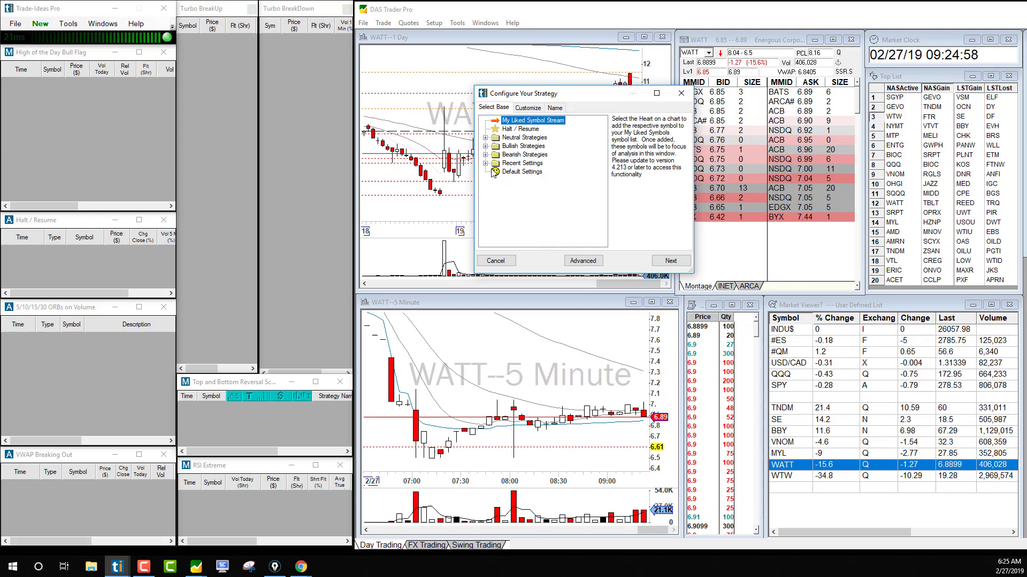
left_click(522, 171)
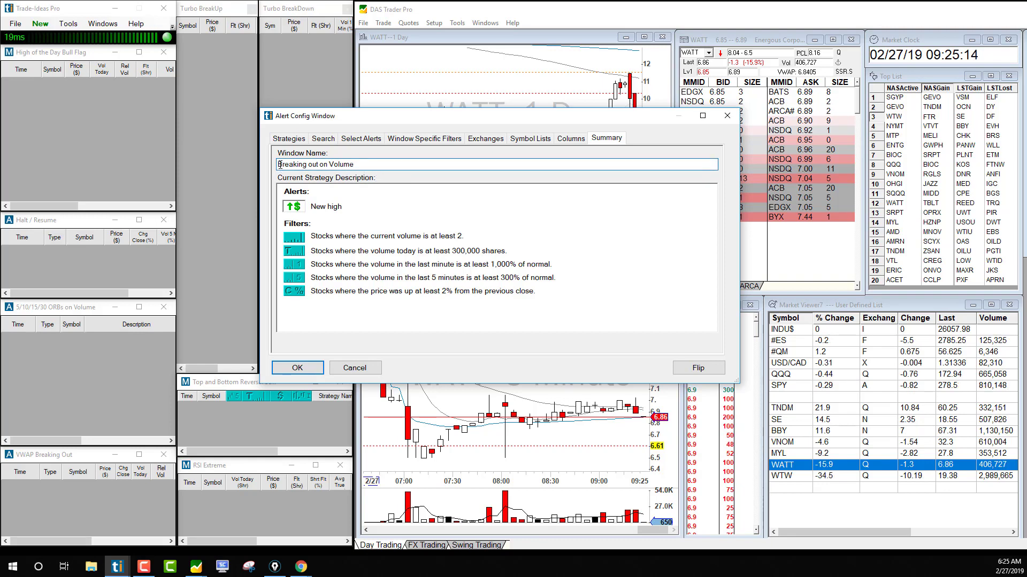
- Prefix the Window Name with 'All time High All time Low'
type("All time High A")
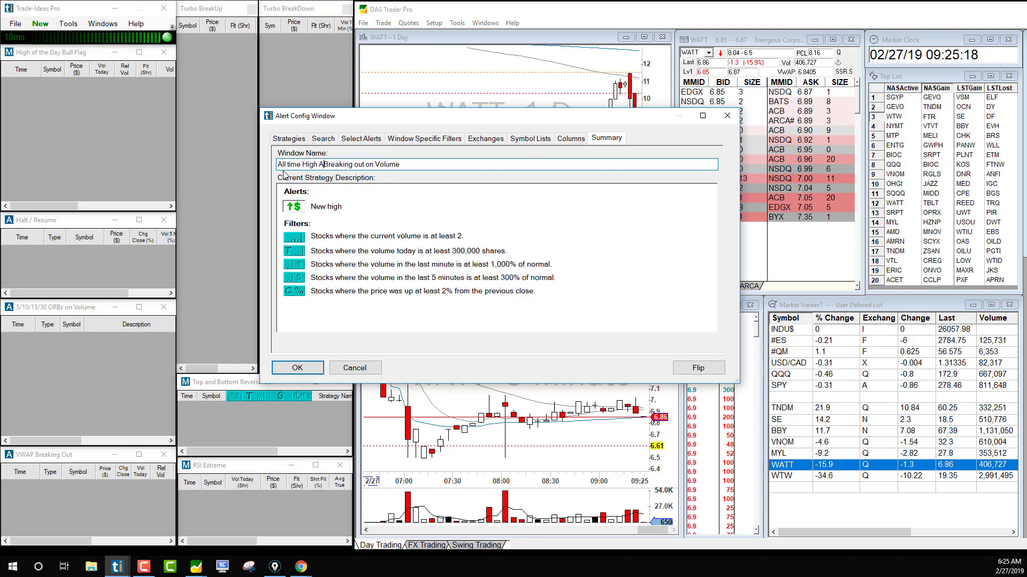
type("ll time Low")
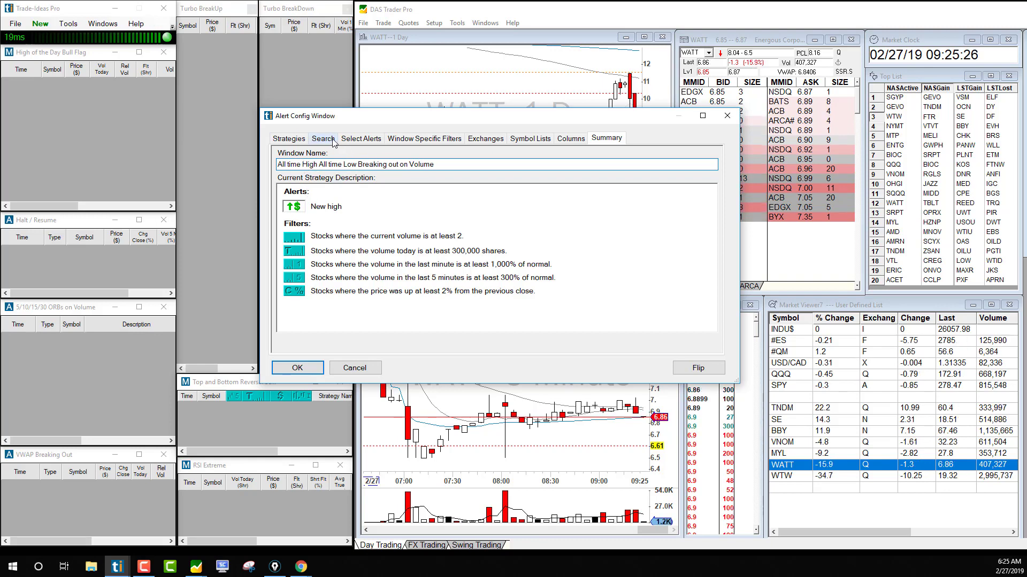
- Keep New high selected in Select Alerts and set its lookback to 365 days
left_click(360, 138)
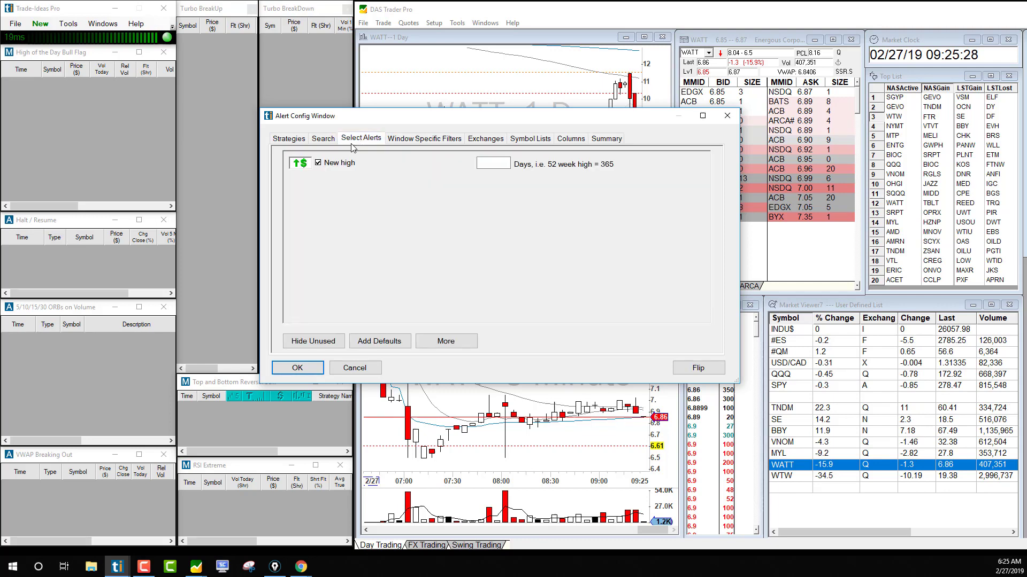
left_click(317, 162)
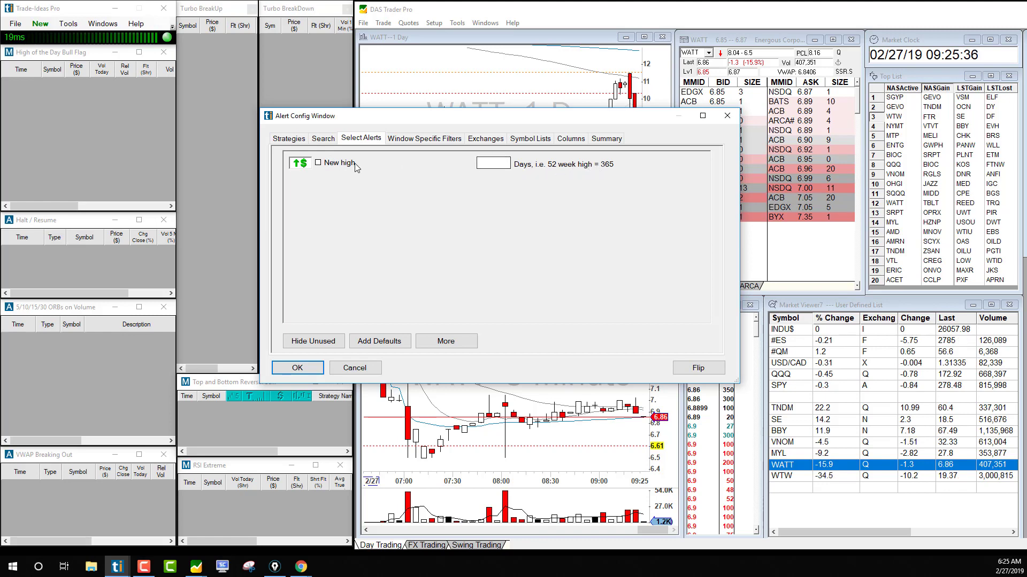
left_click(318, 162)
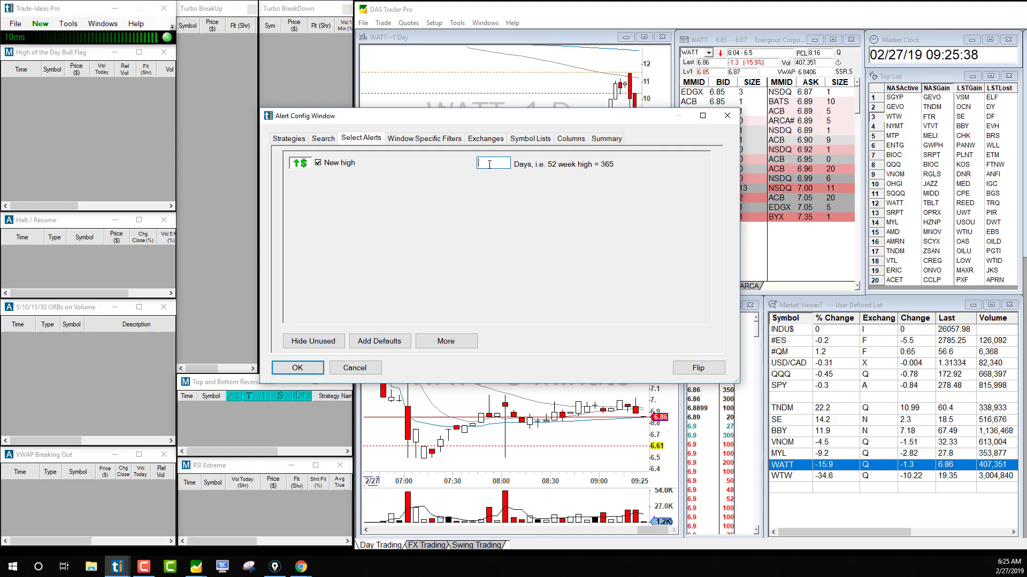
type("365")
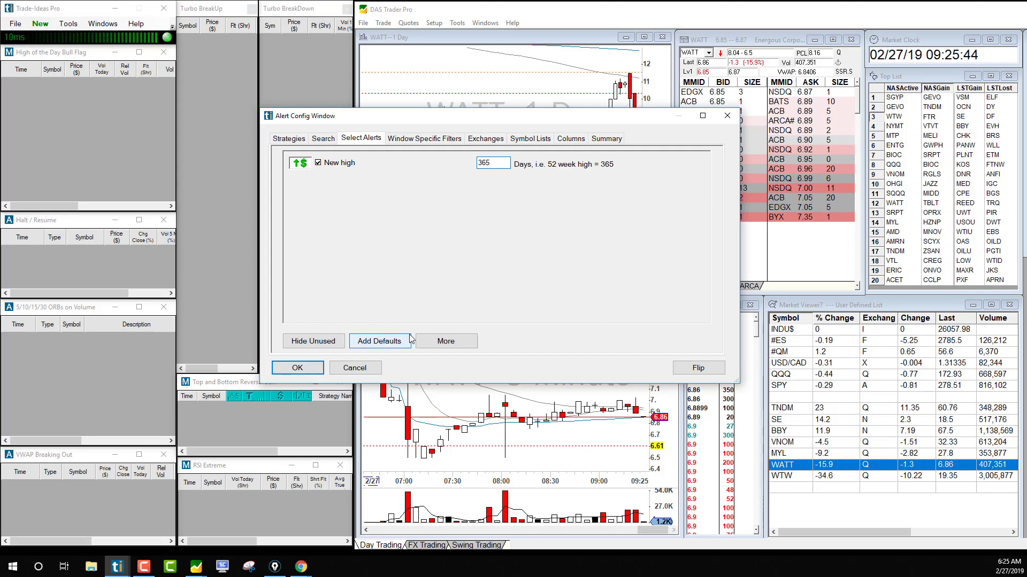
left_click(321, 137)
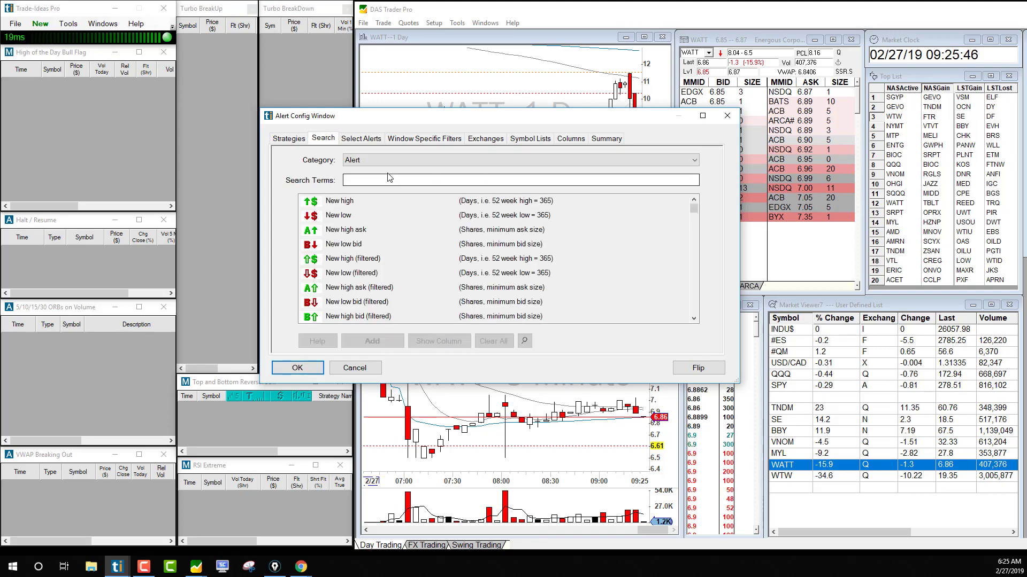
- Search the alert catalog for 'all time' (no matches) and 'high' (many high-related alerts)
type("all tim")
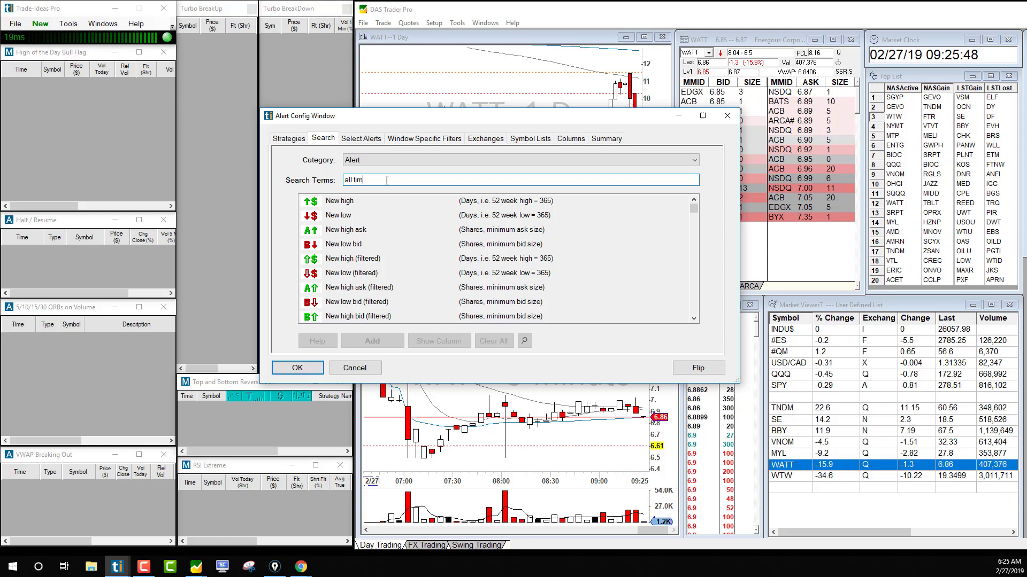
left_click(606, 138)
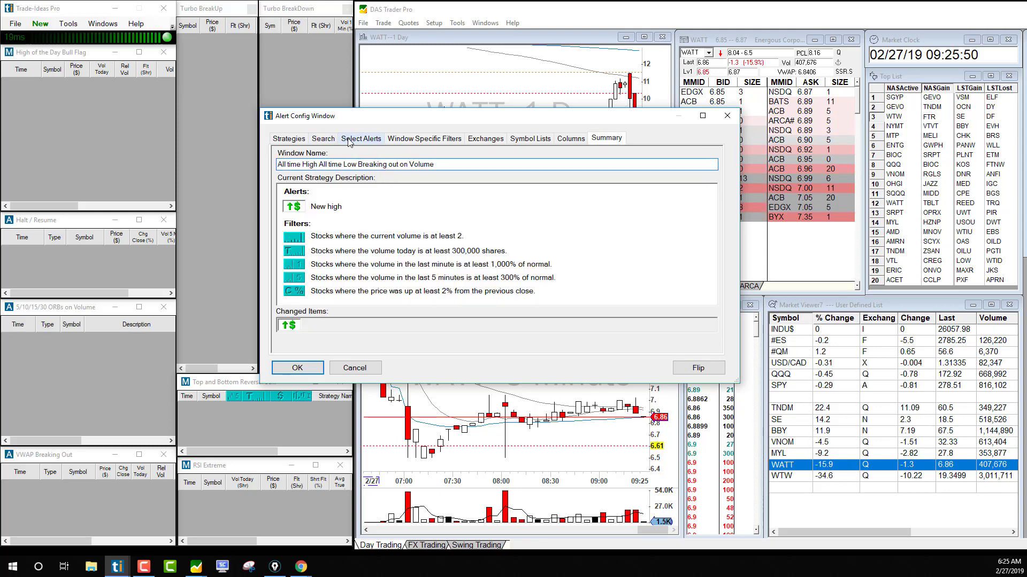
left_click(321, 138)
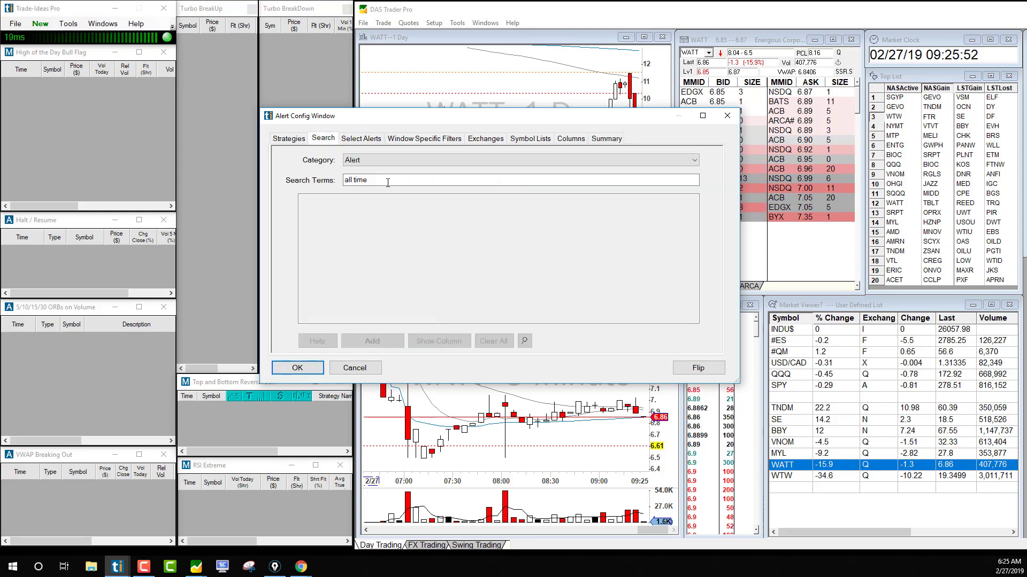
left_click(354, 180)
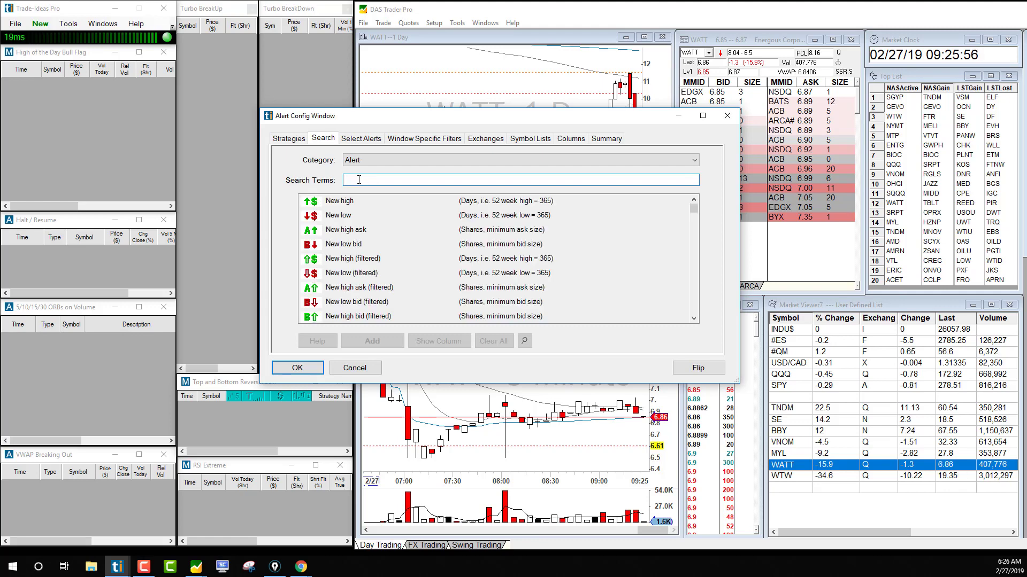
type("high")
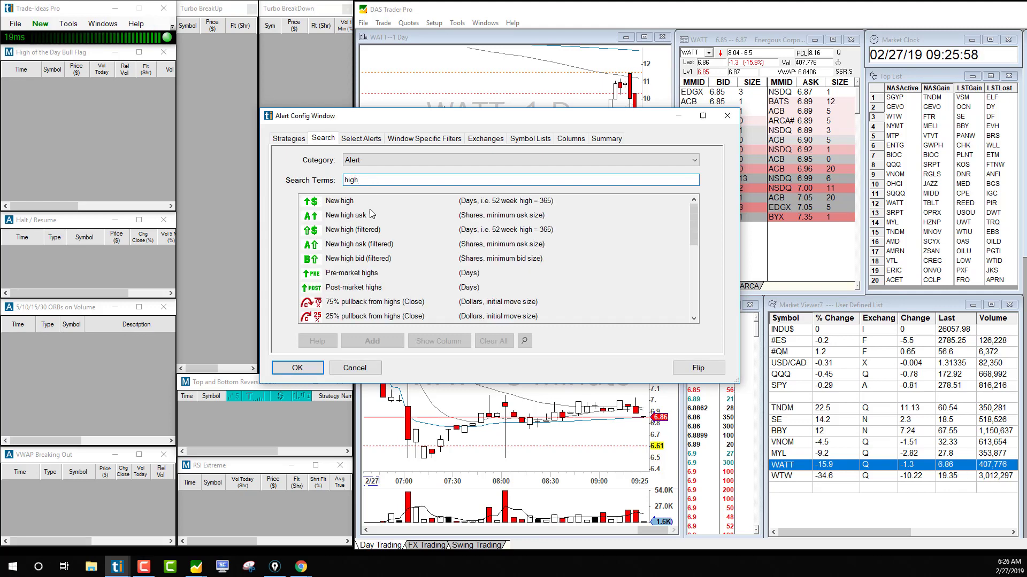
scroll("down", 3)
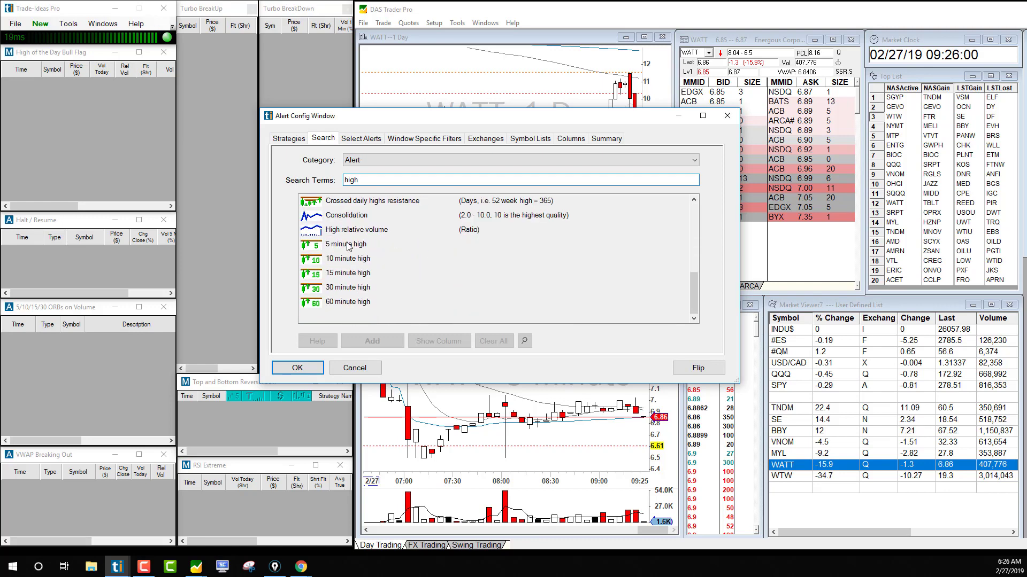
scroll("down", 3)
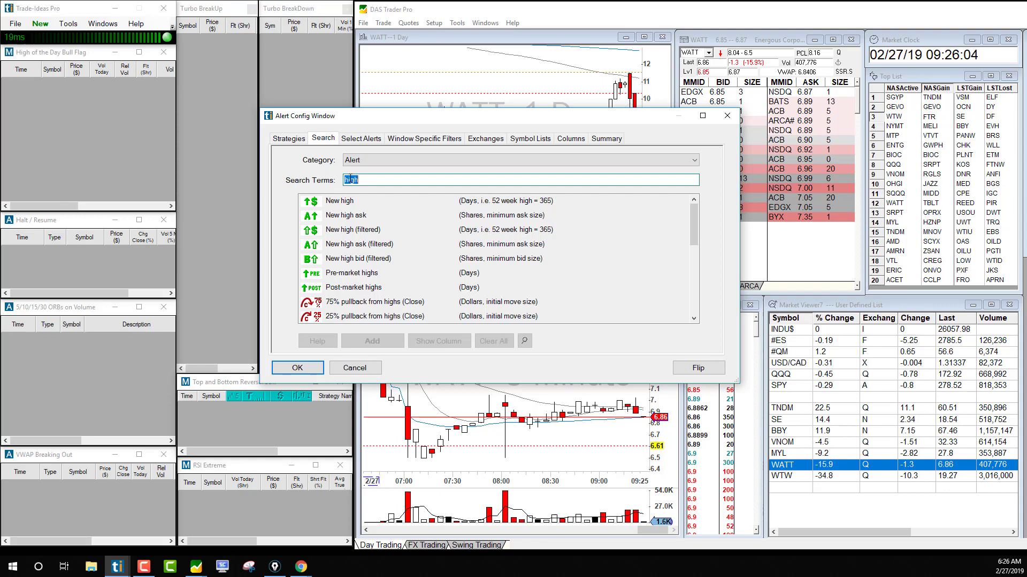
type("all time")
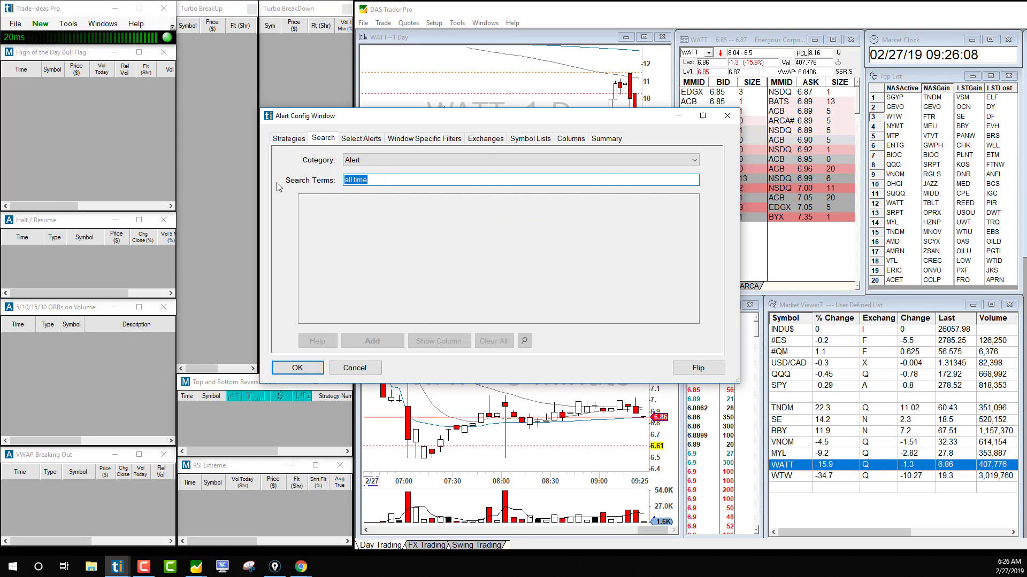
- Search '52', add the New low alert next to New high and check the Summary
type("52")
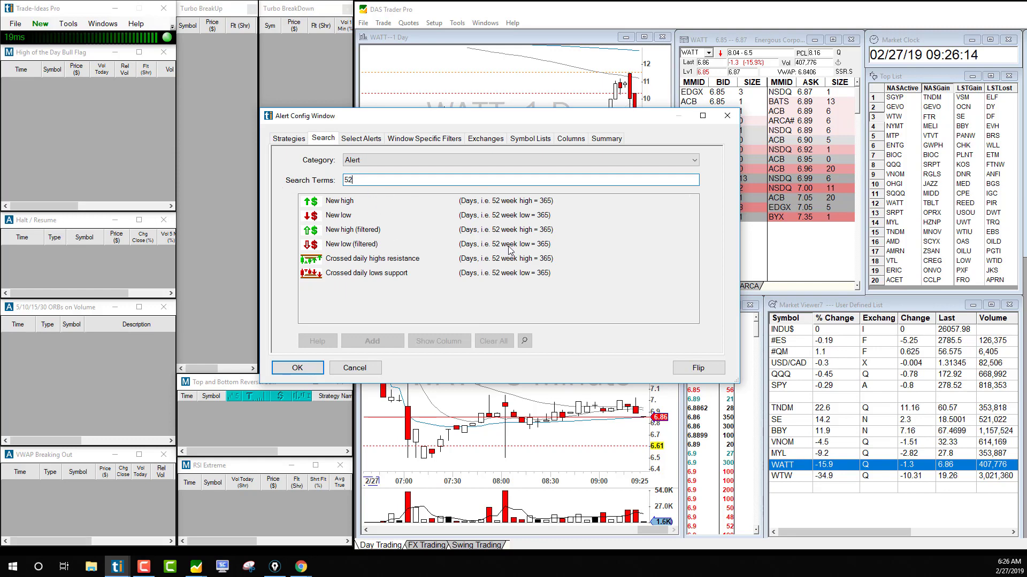
mouse_move(324, 220)
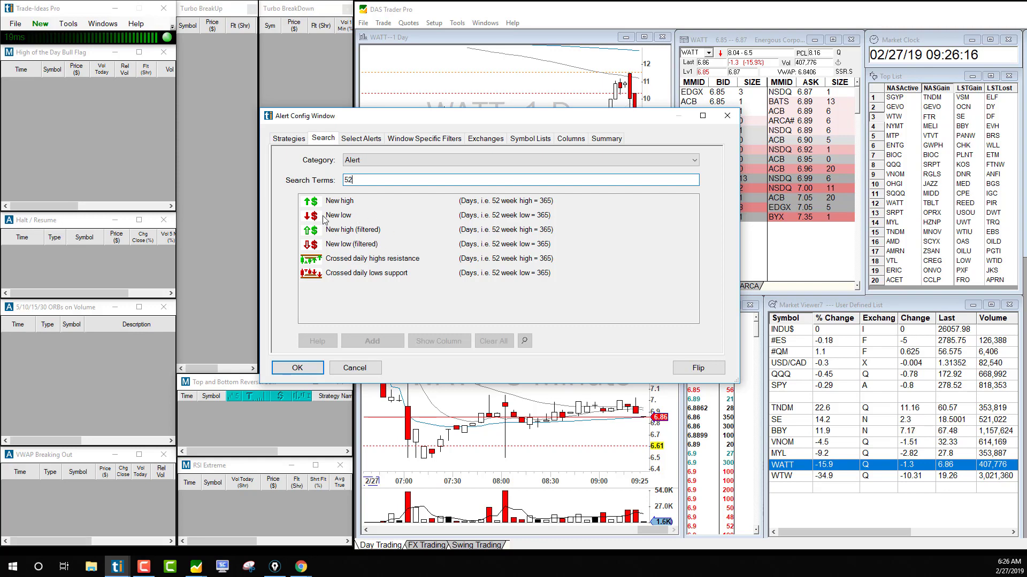
mouse_move(532, 224)
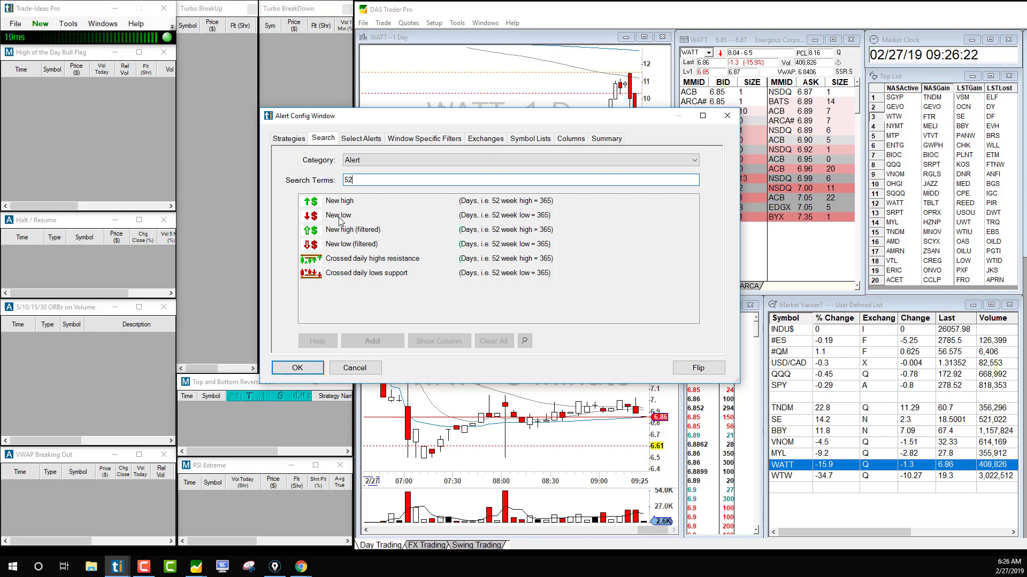
left_click(339, 215)
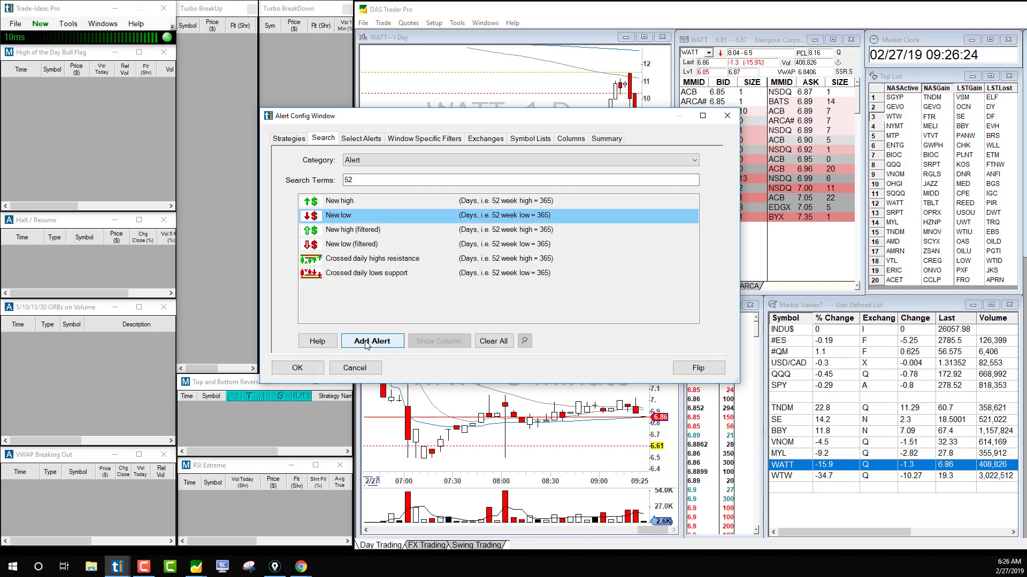
left_click(372, 341)
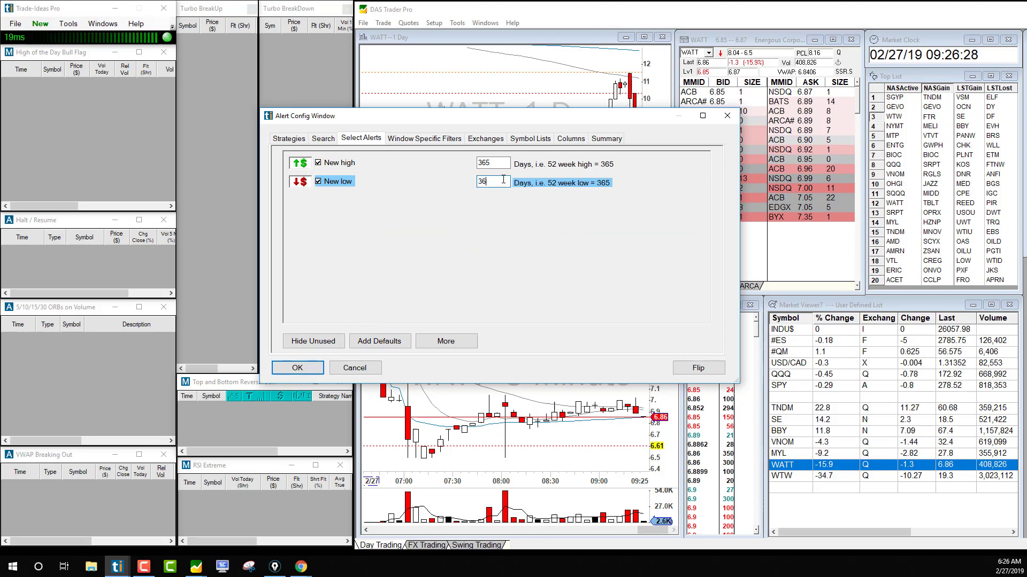
left_click(605, 138)
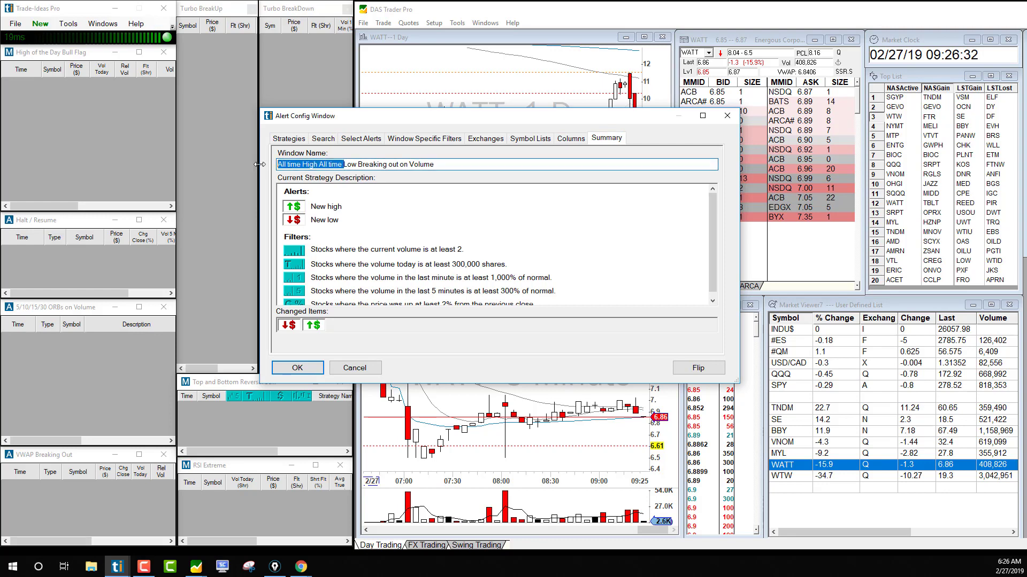
- Change the Window Name to '52w Low/High Breaking out on Volume' and go to Window Specific Filters
type("52W")
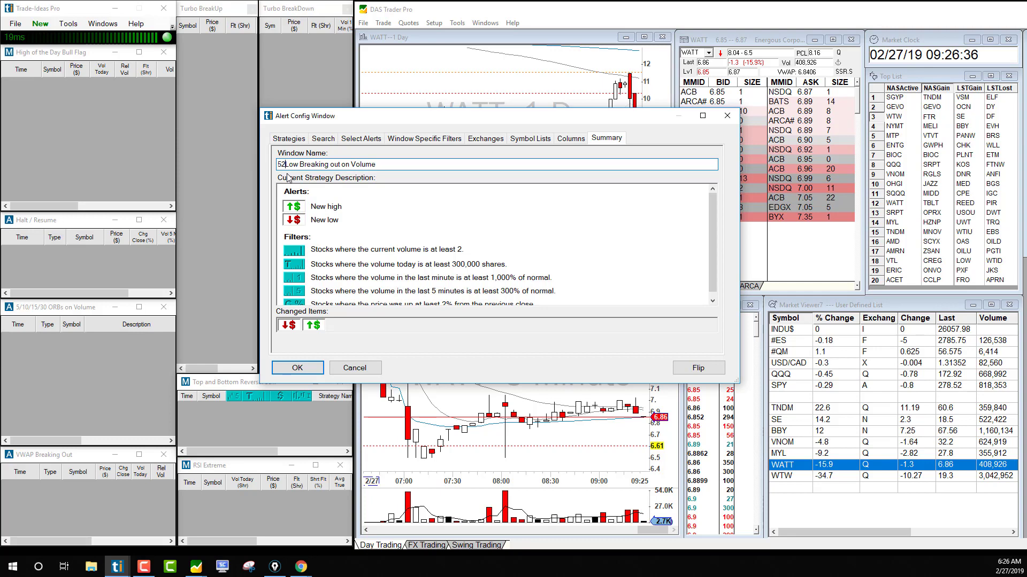
type("w")
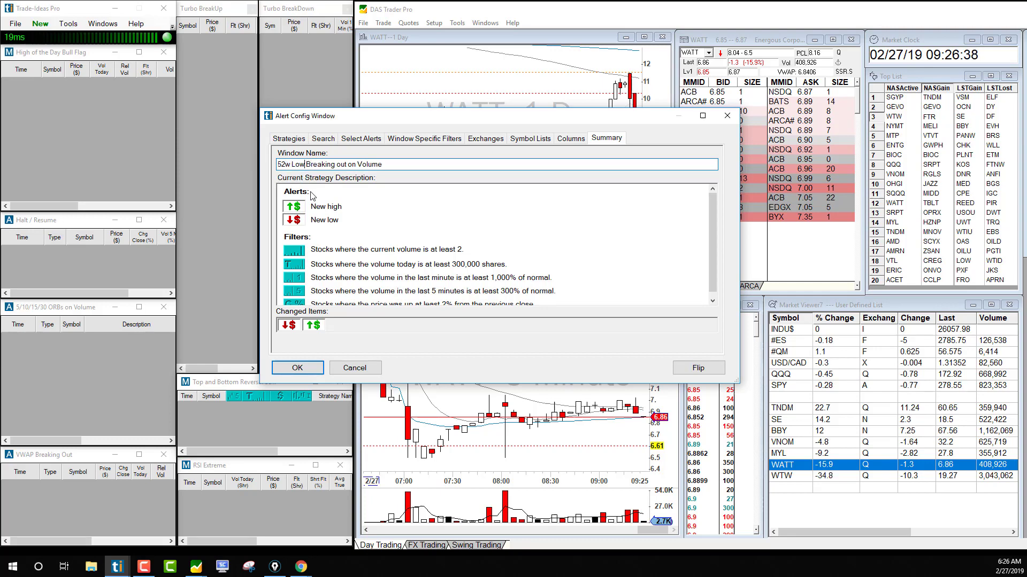
type("/High")
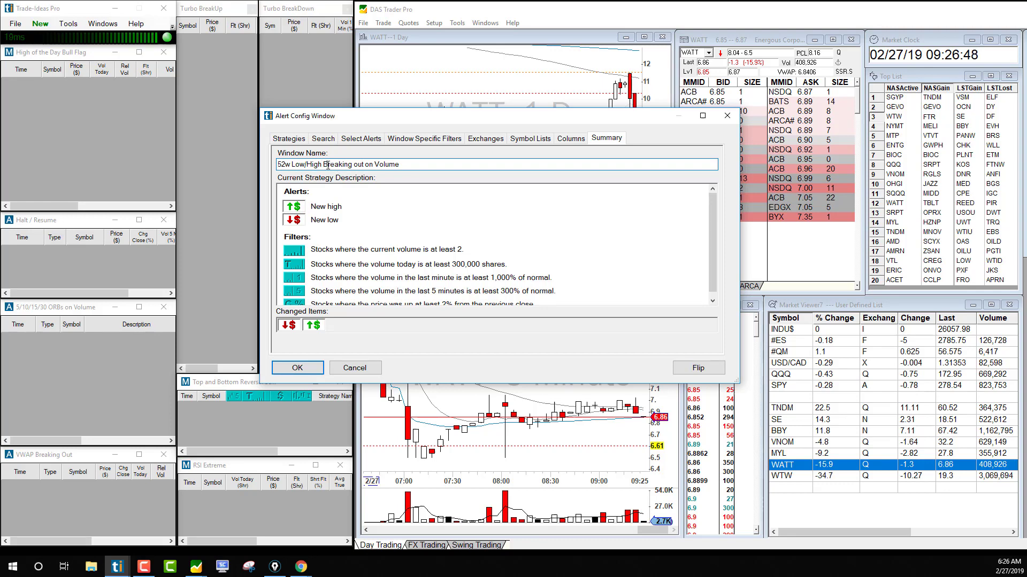
double_click(359, 165)
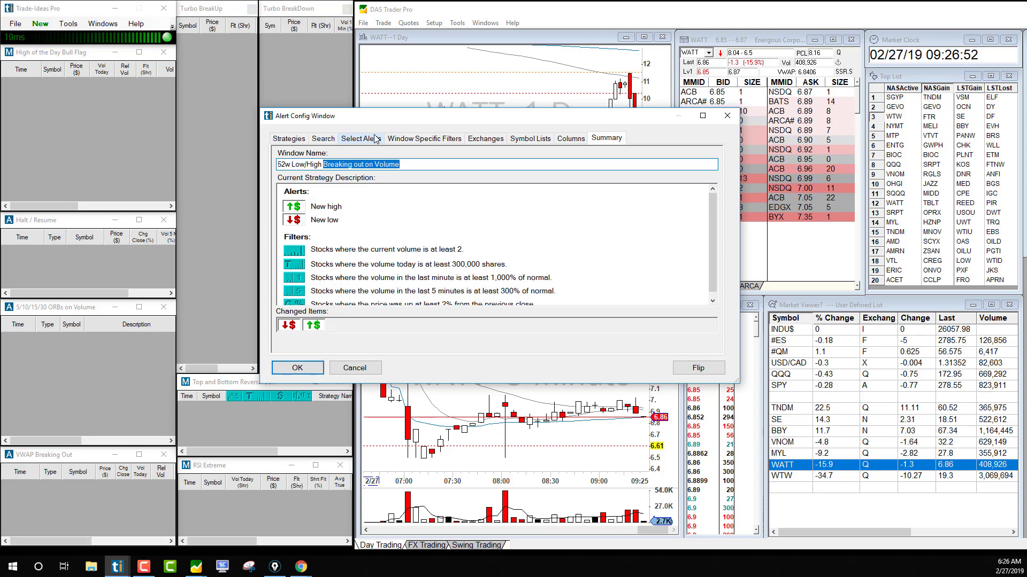
left_click(425, 138)
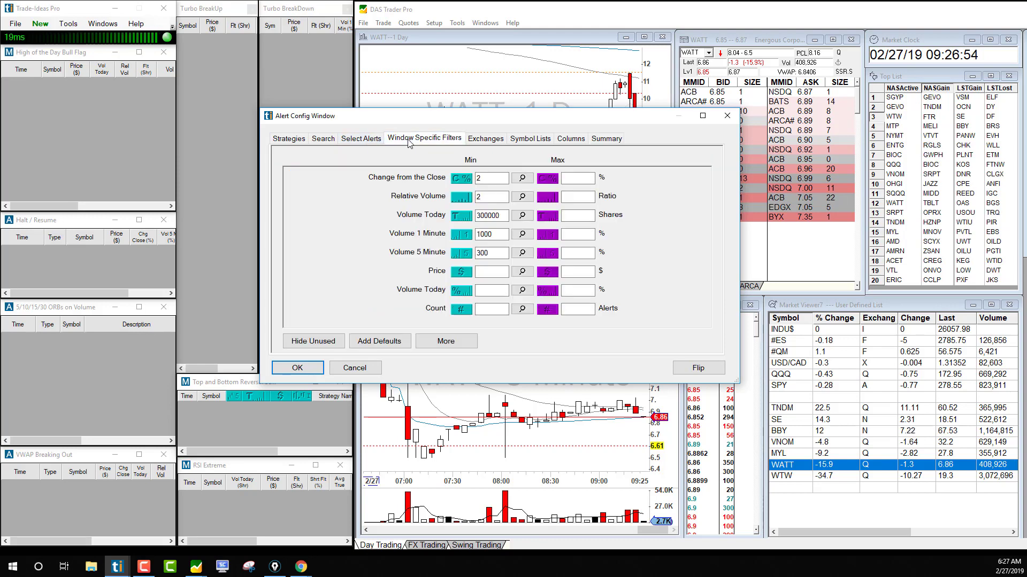
- Clear the Change from the Close minimum of 2, leaving the Volume Today and 1-minute volume minimums
left_click(490, 178)
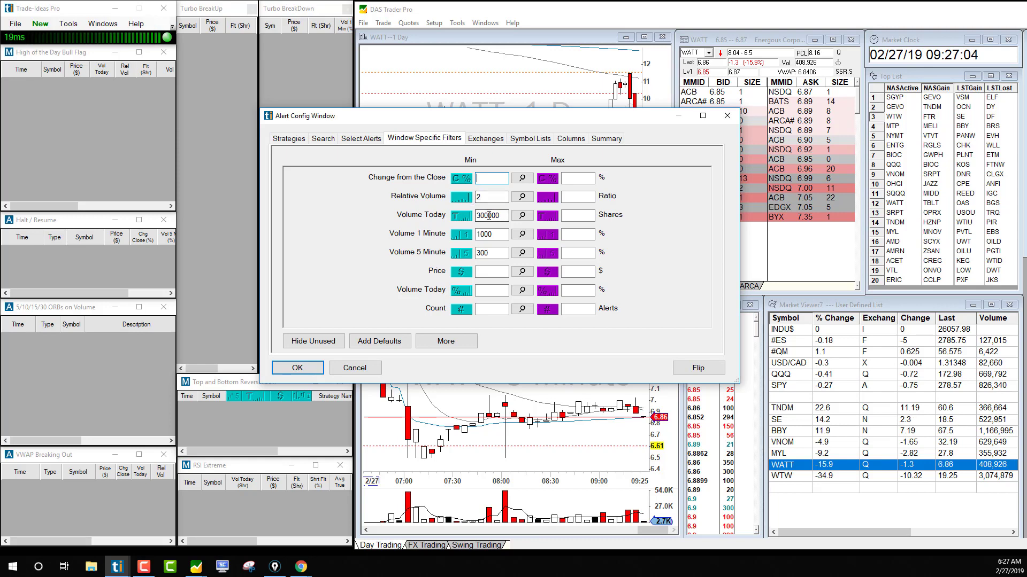
triple_click(490, 215)
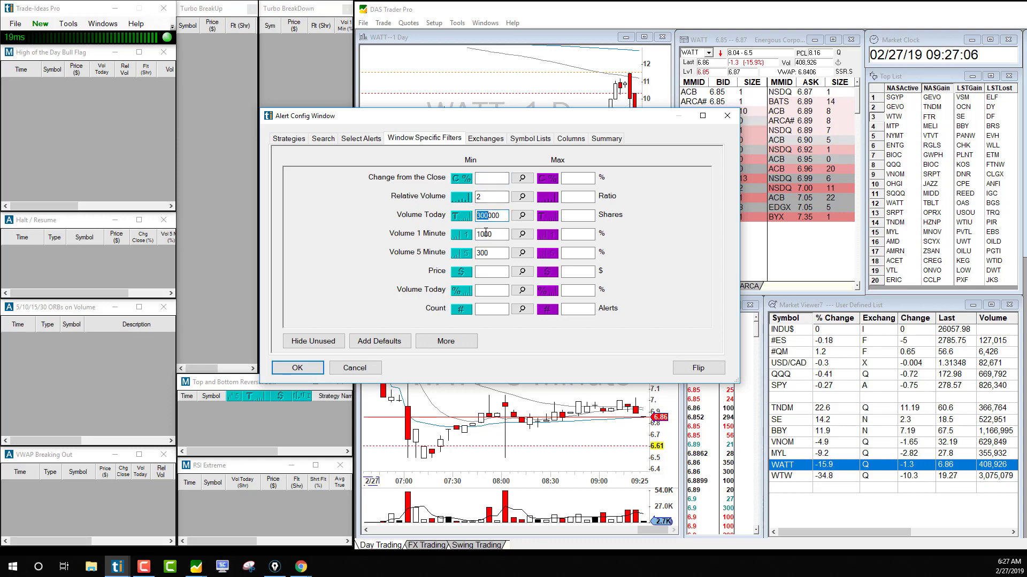
left_click(490, 235)
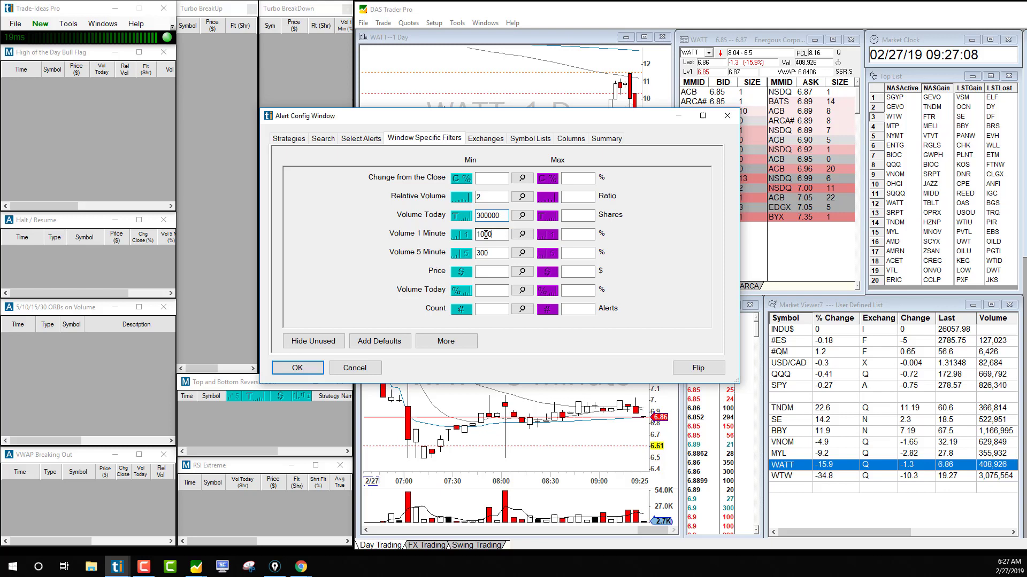
triple_click(489, 253)
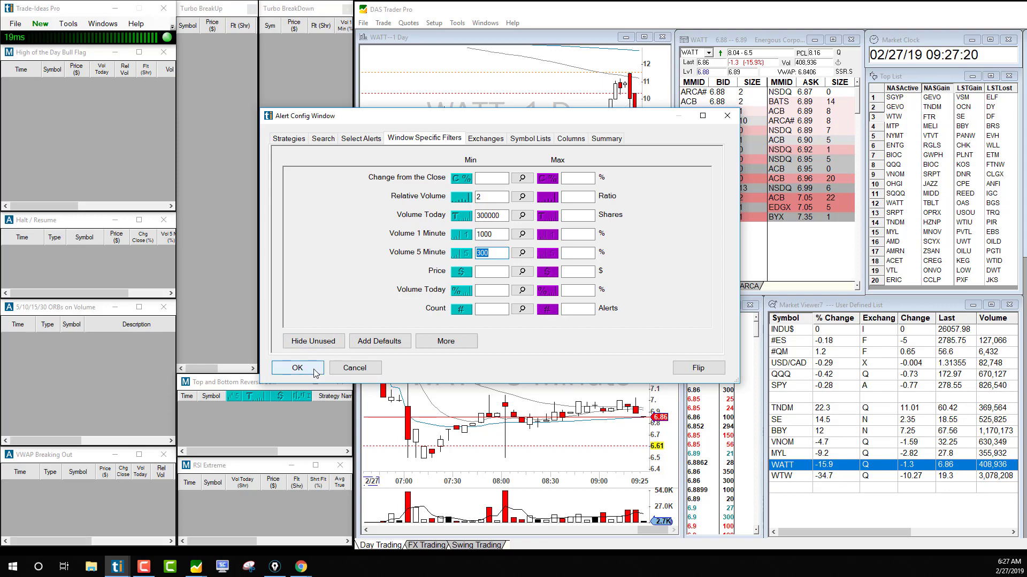
- Delete the trailing words of the window name on Summary, recheck filters, and launch the alert window
left_click(605, 138)
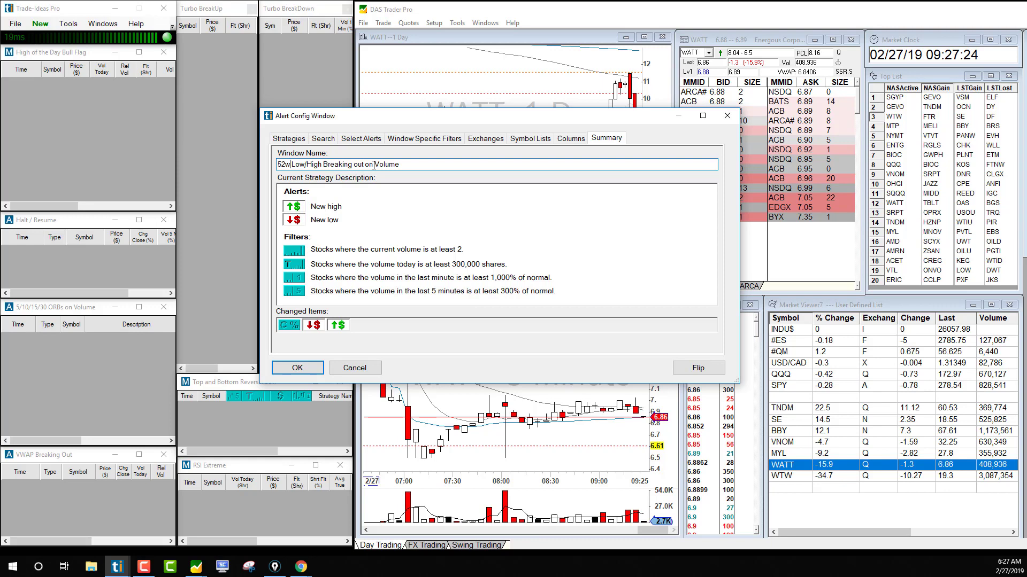
double_click(374, 163)
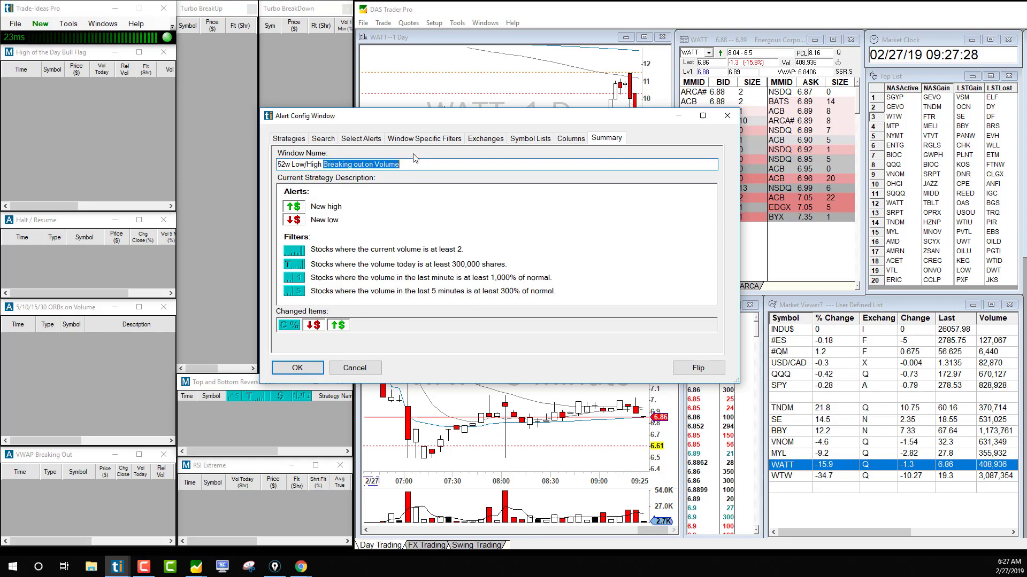
key("Delete")
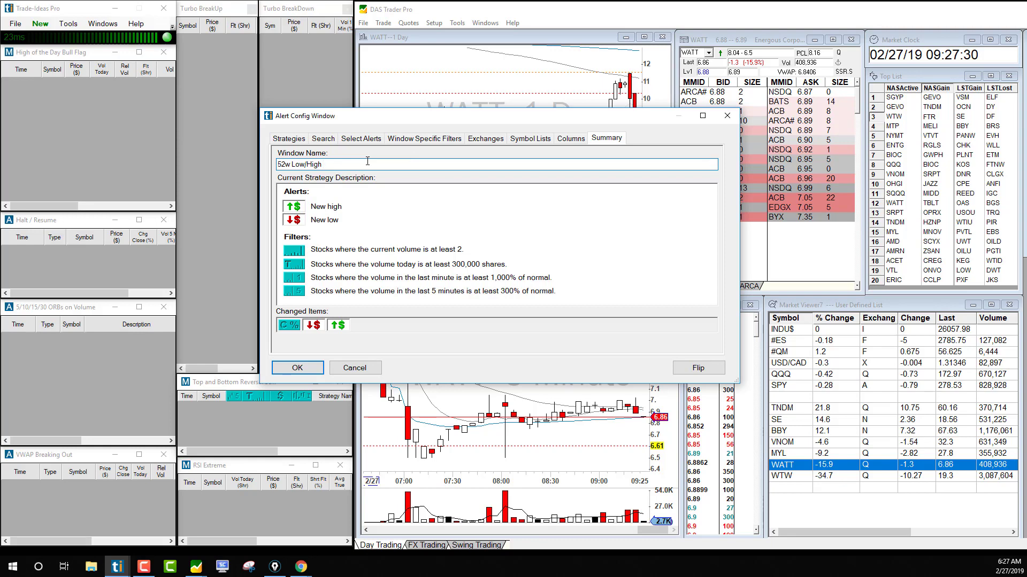
left_click(424, 138)
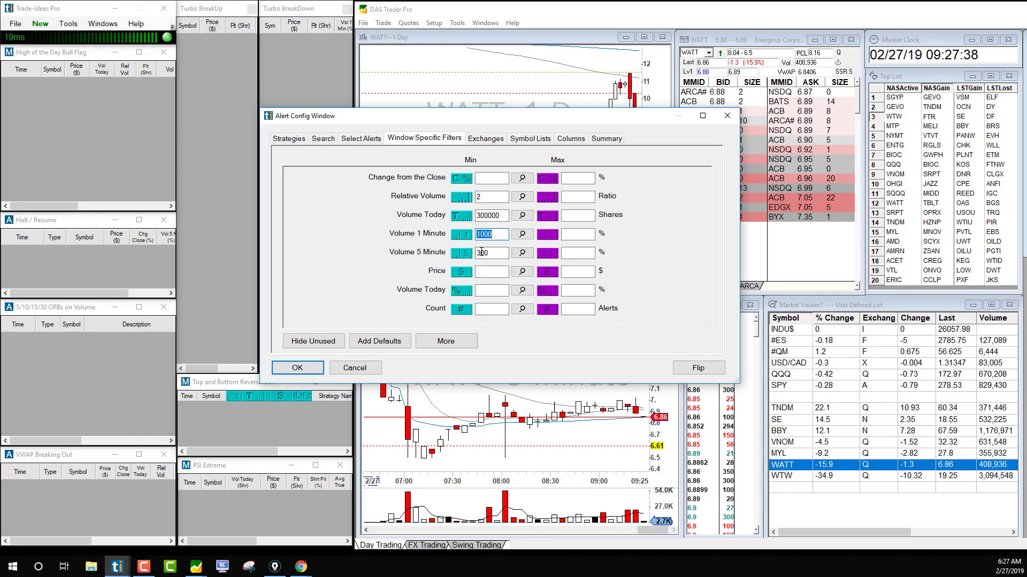
left_click(606, 138)
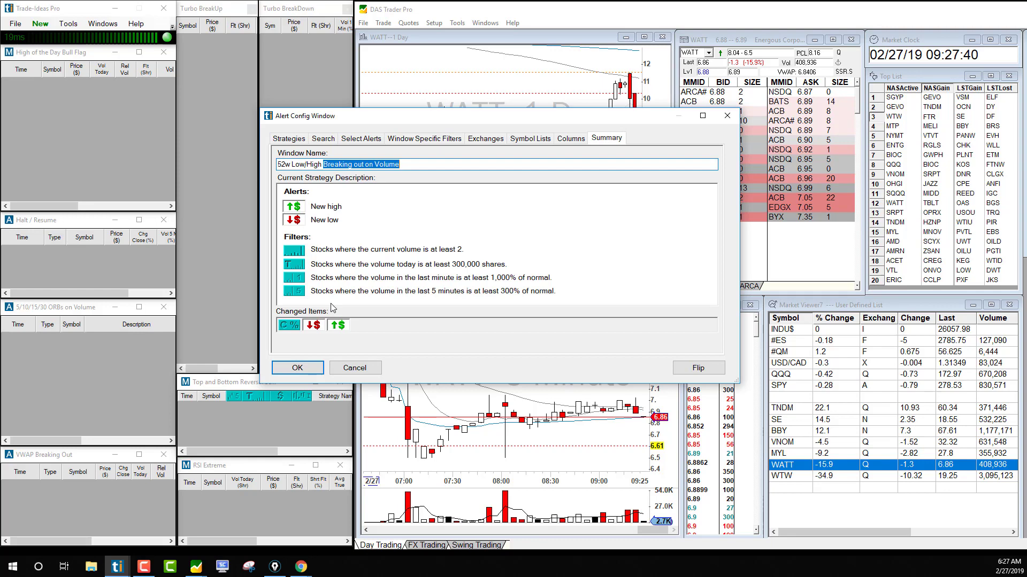
left_click(296, 367)
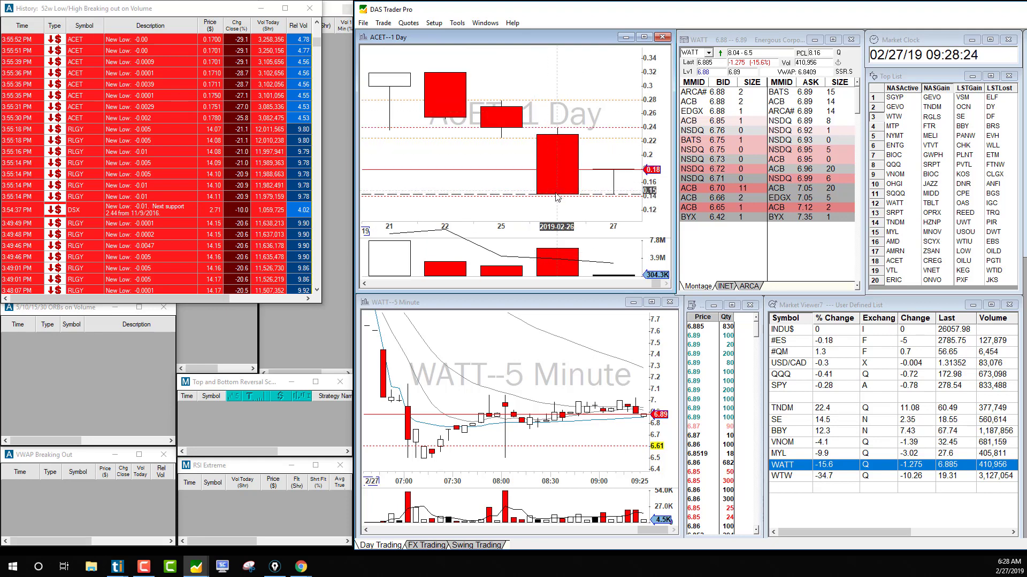
mouse_move(543, 178)
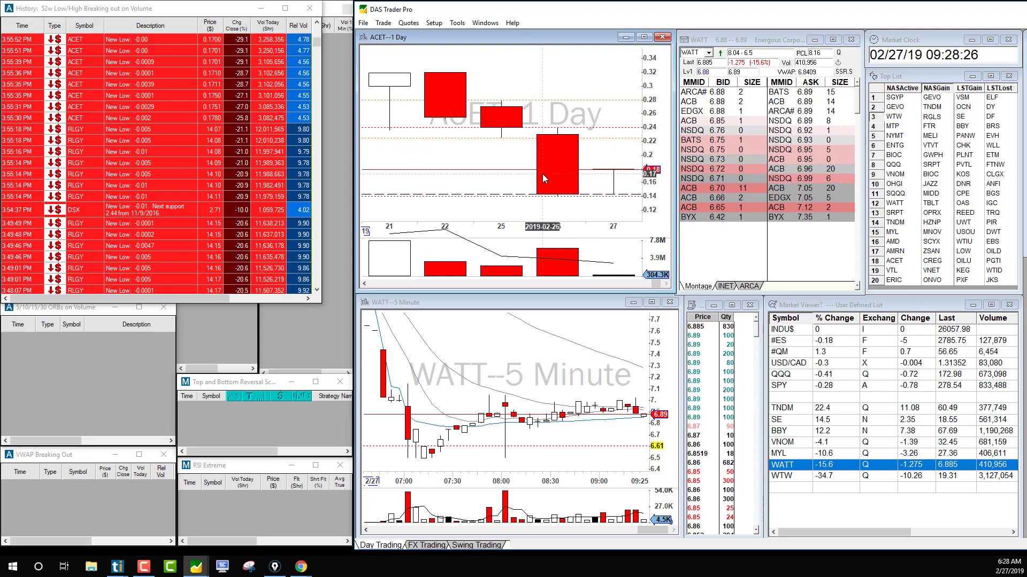
mouse_move(564, 201)
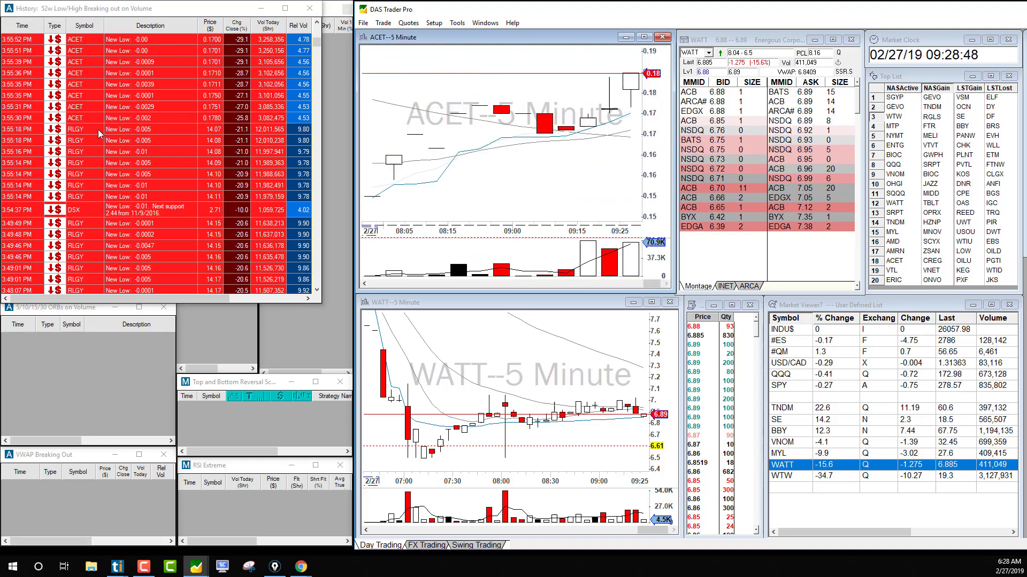
- Scroll the History to the green New High alerts and bring up its right-click options menu
scroll("down", 3)
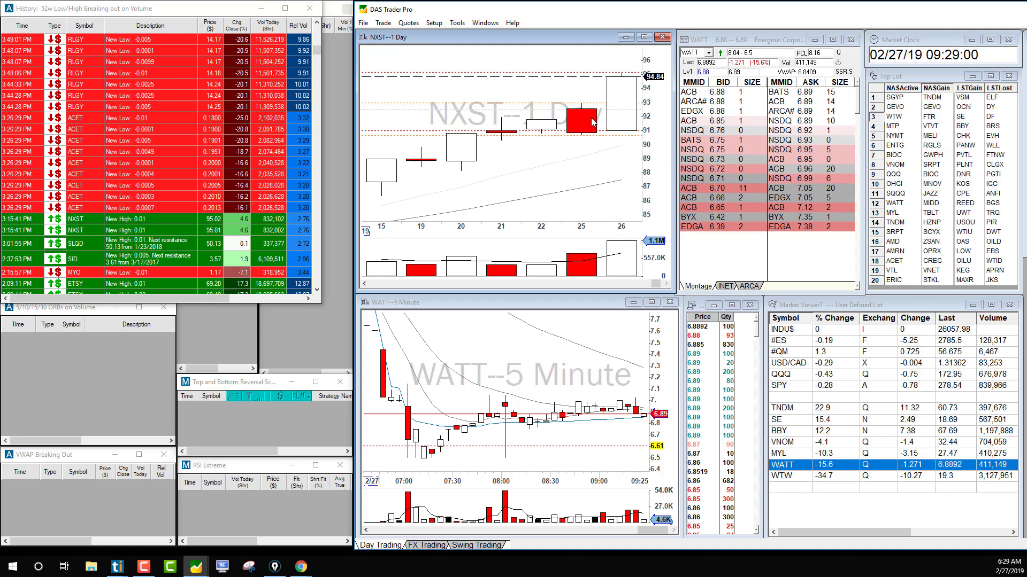
mouse_move(543, 193)
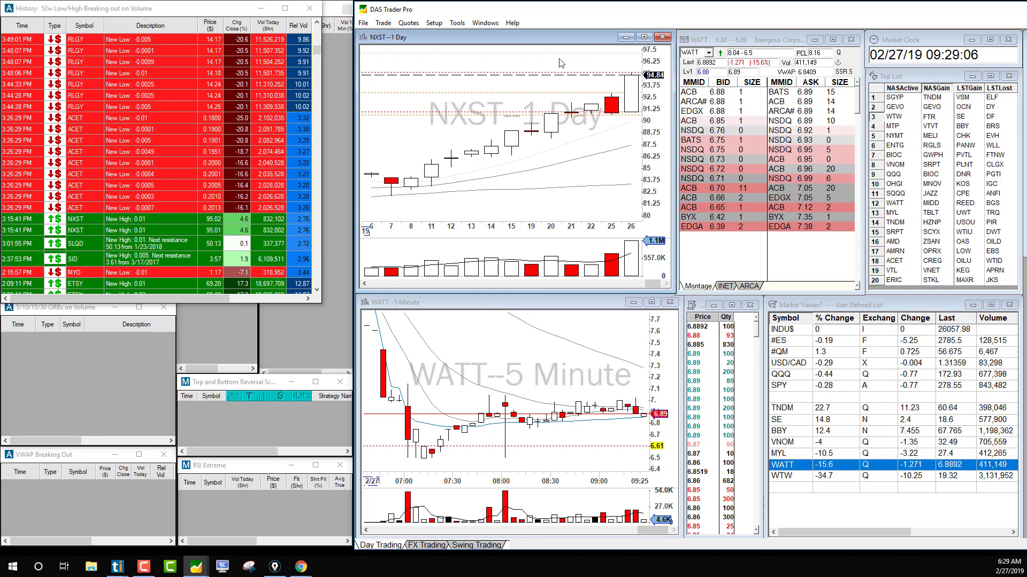
mouse_move(629, 109)
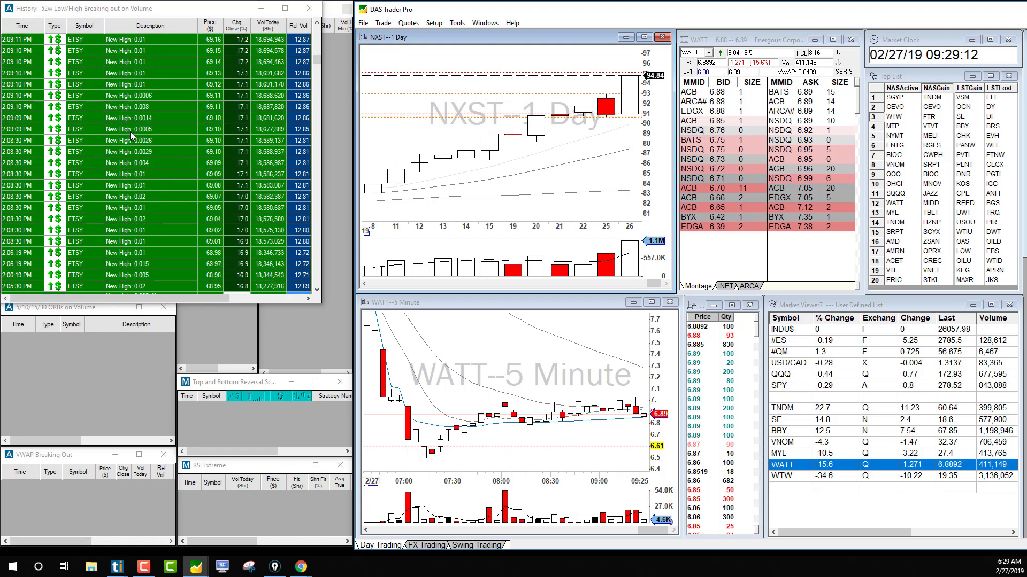
right_click(131, 135)
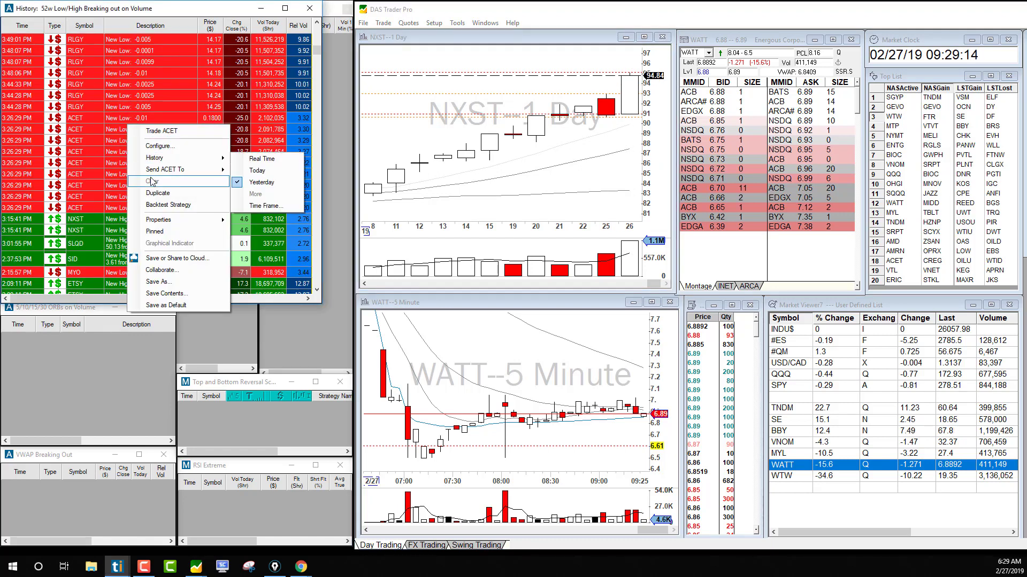
mouse_move(162, 145)
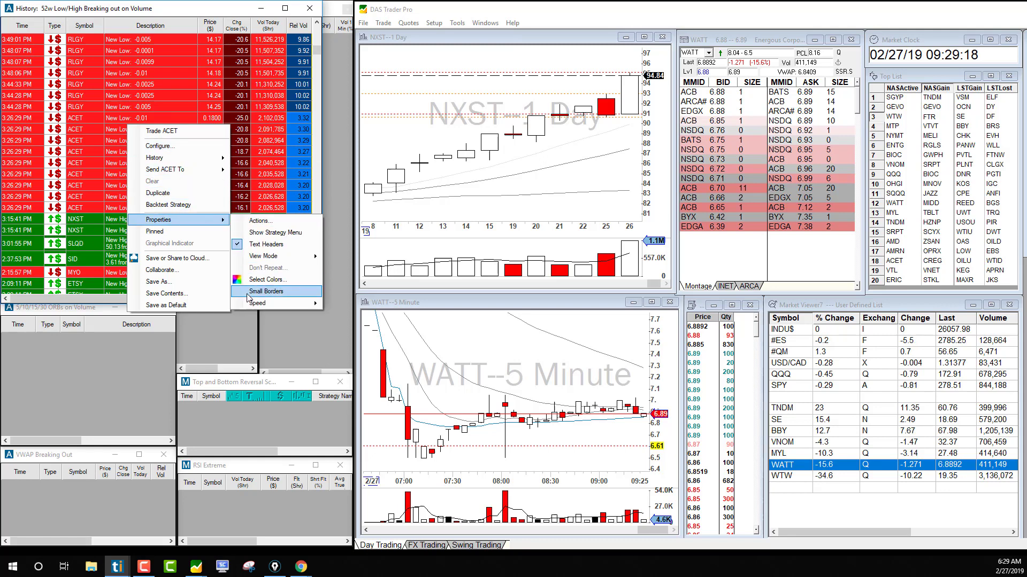
- Via Select Colors, give bullish alerts green text and bearish alerts red text, then confirm
left_click(267, 279)
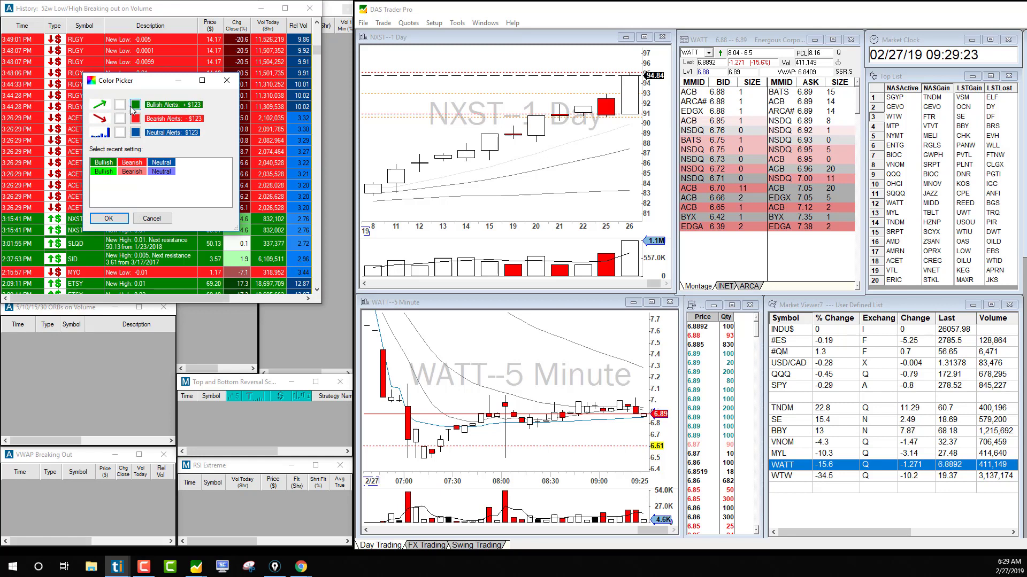
left_click(132, 104)
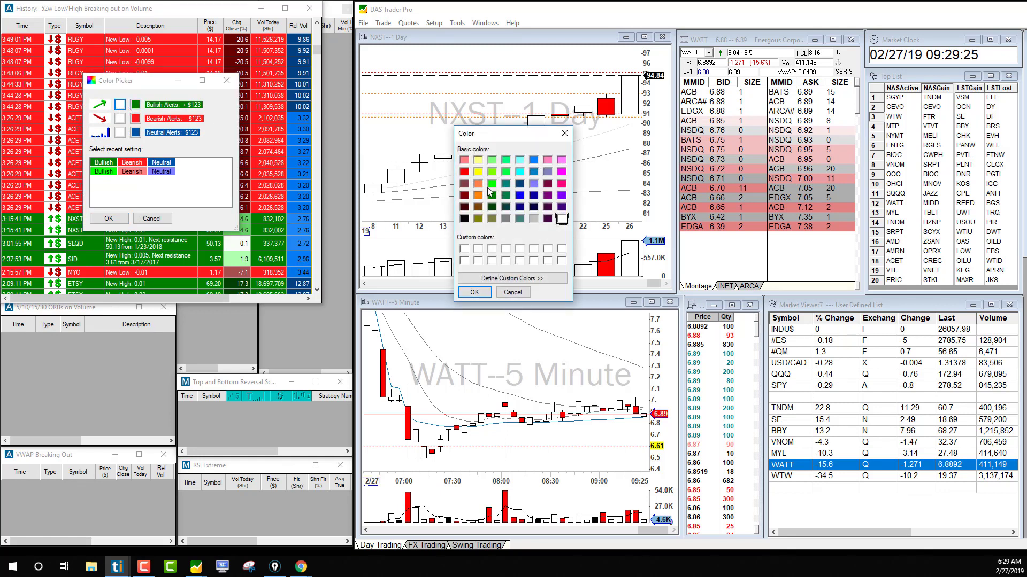
left_click(474, 291)
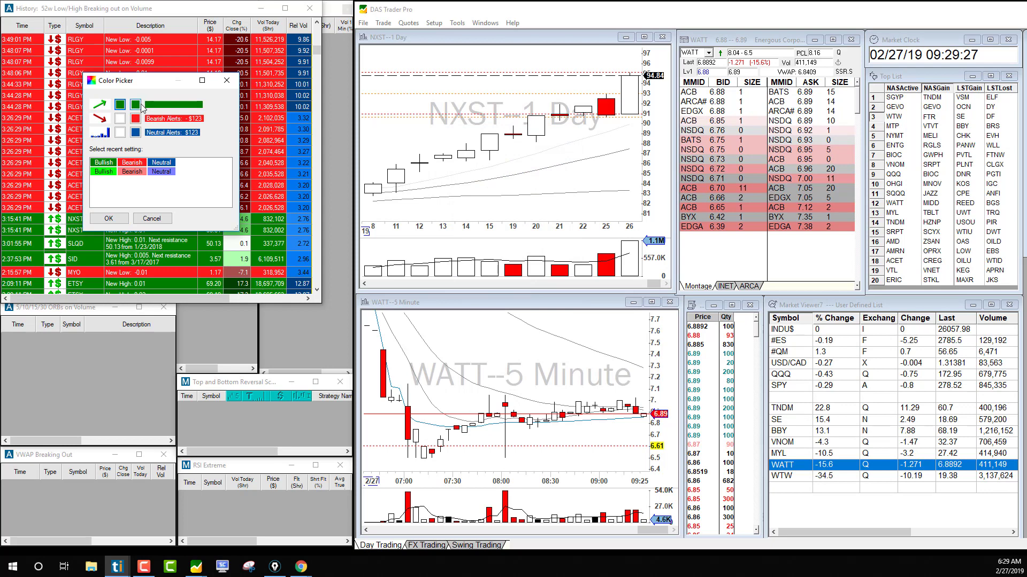
left_click(137, 105)
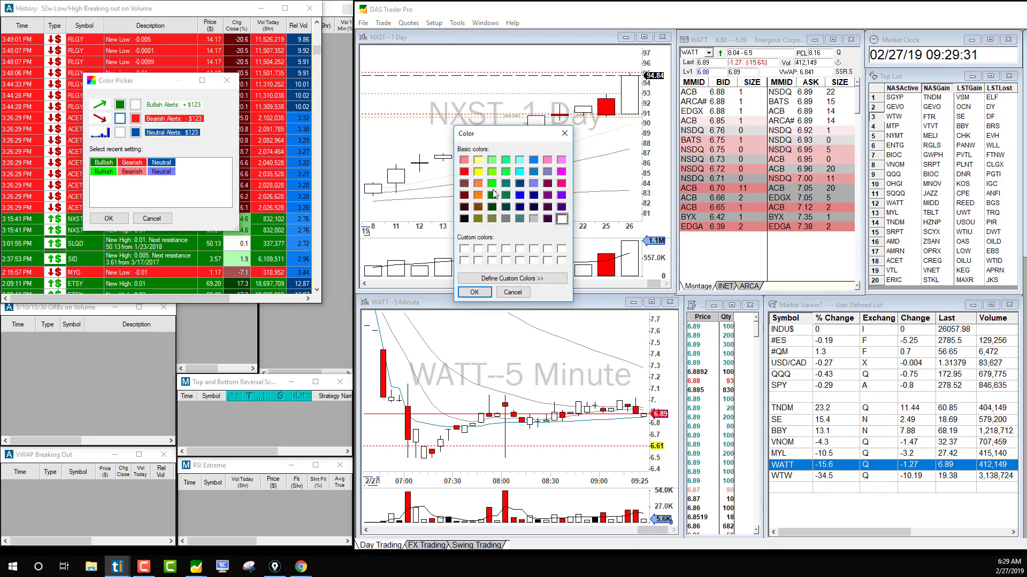
left_click(474, 291)
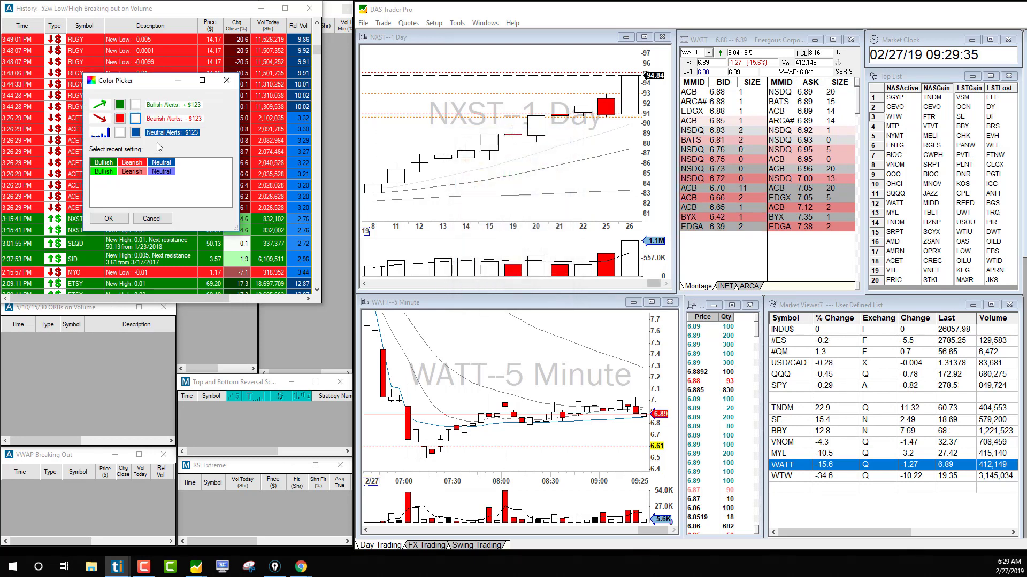
left_click(108, 218)
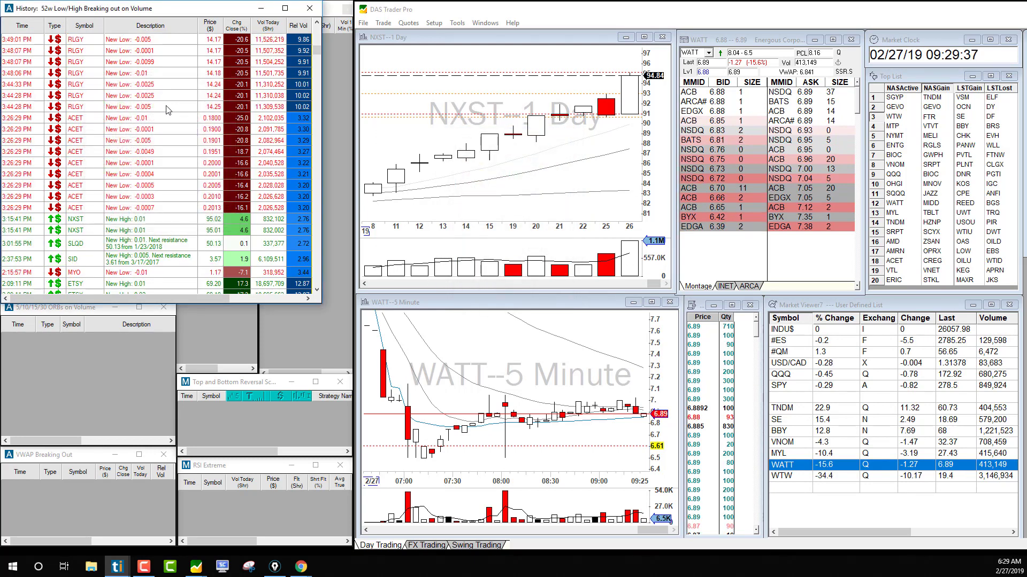